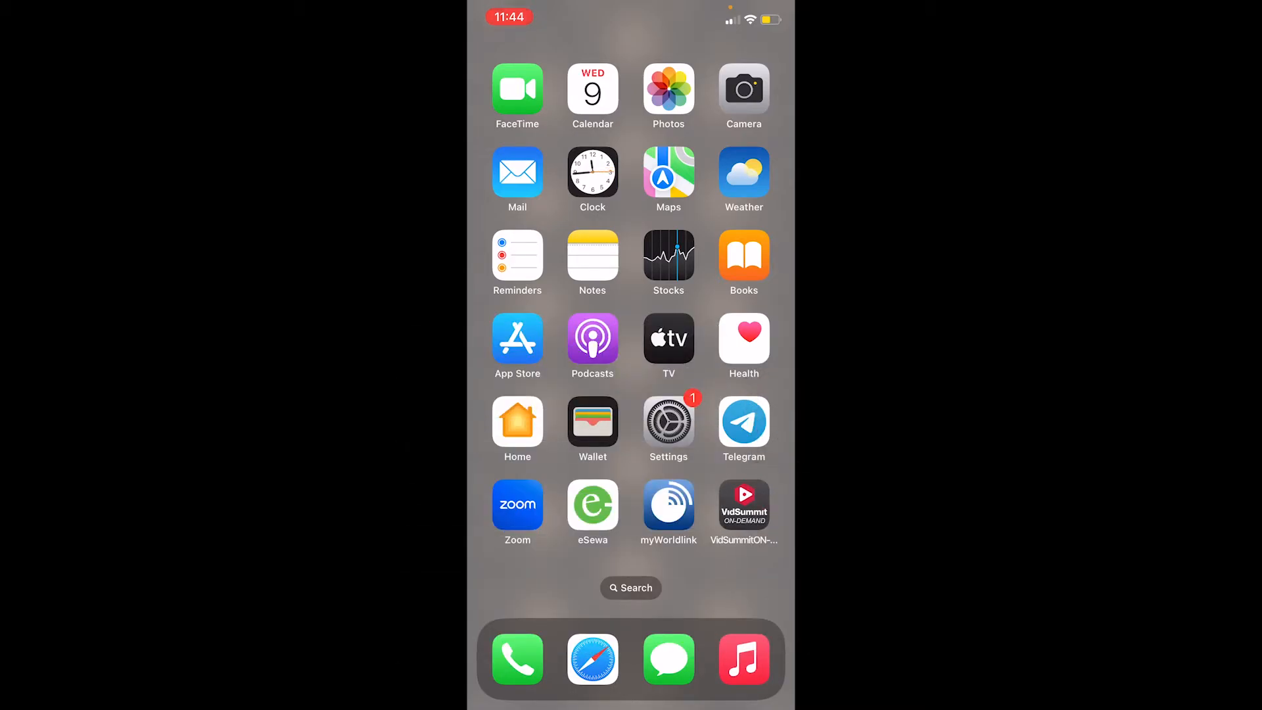
Launch the App Store from the Home Screen, landing on its Search tab
left_click(517, 338)
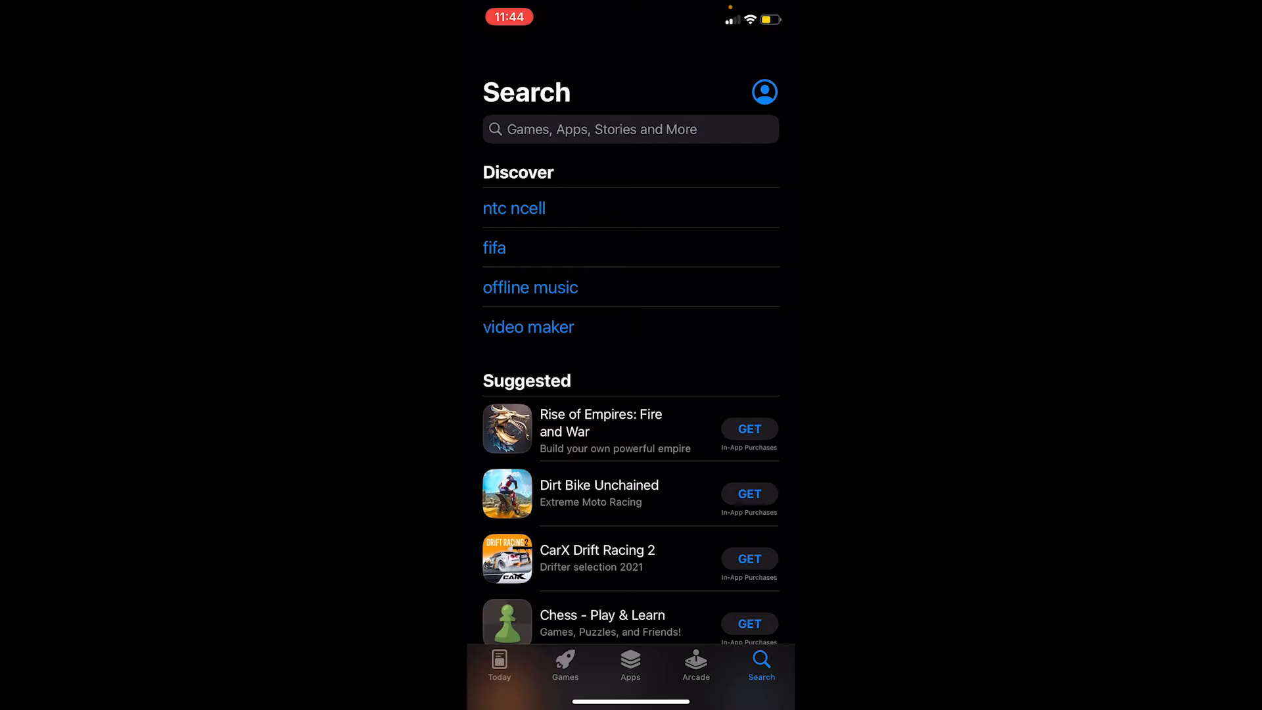
Search for "etor" and start downloading eToro: Investing made social via GET
left_click(629, 129)
type("etor")
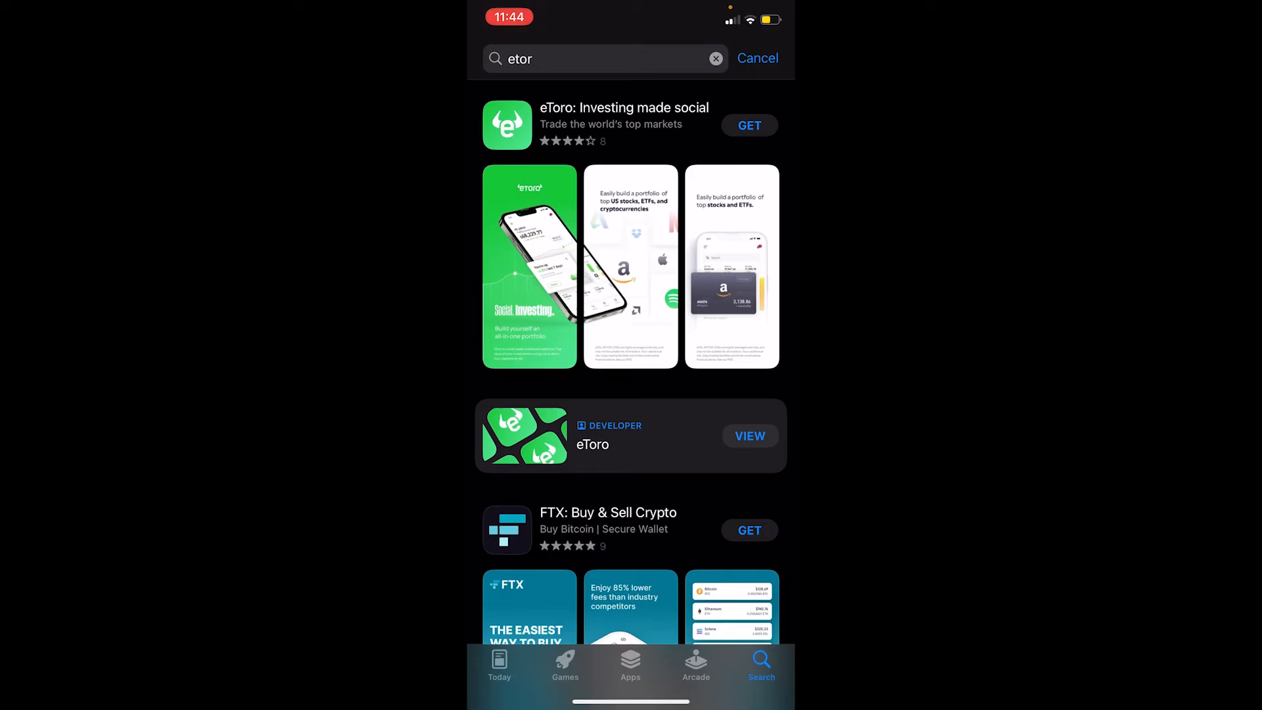
left_click(748, 125)
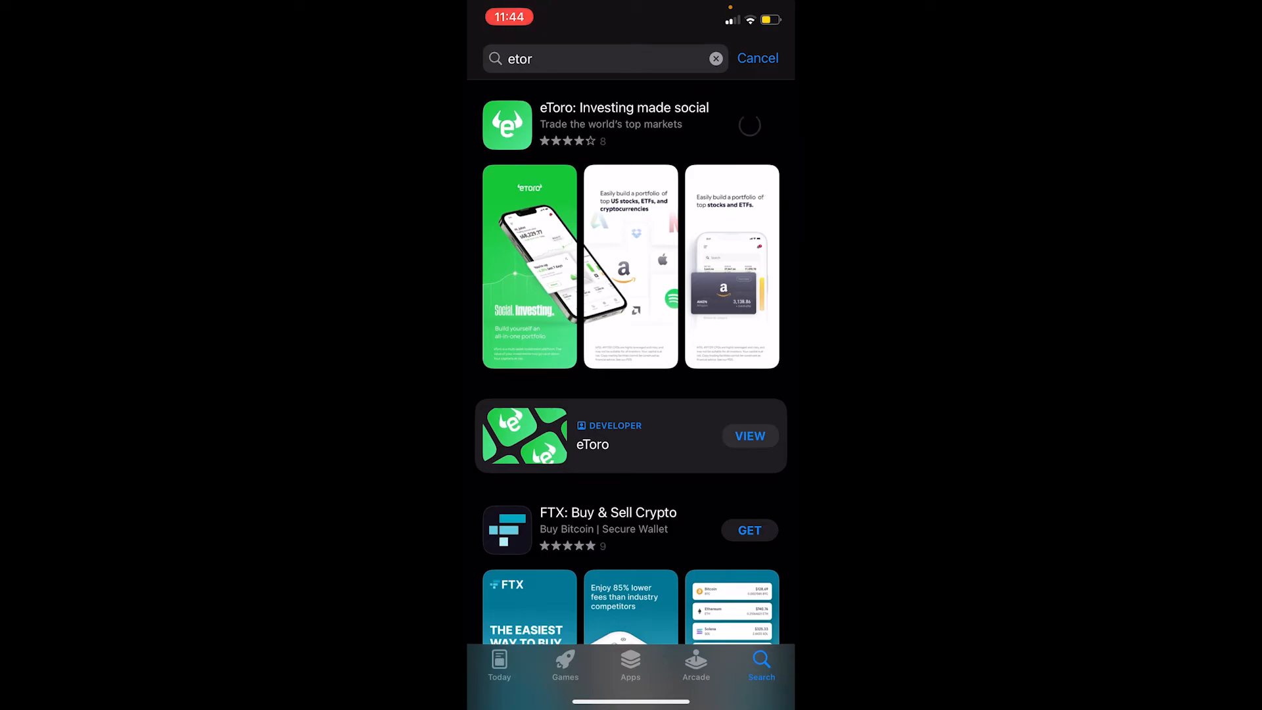